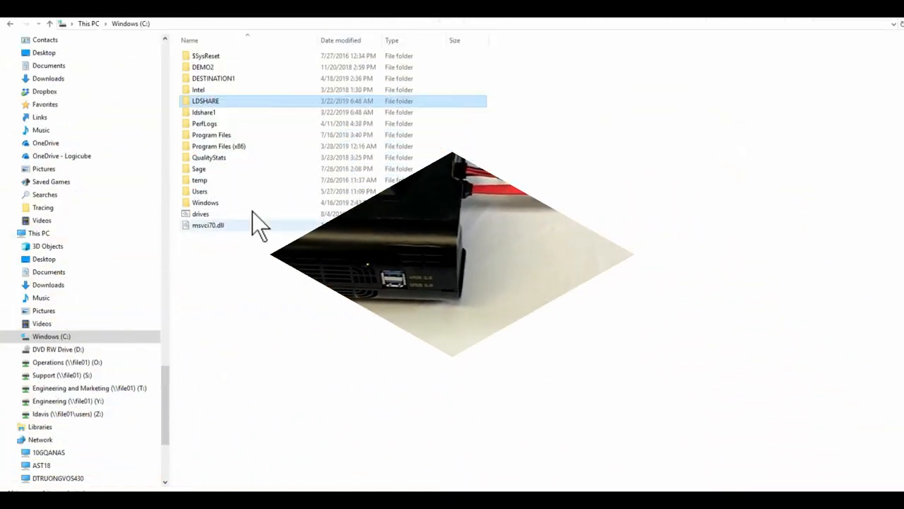
Step: View the sharing settings in the LDSHARE folder's properties
right_click(206, 102)
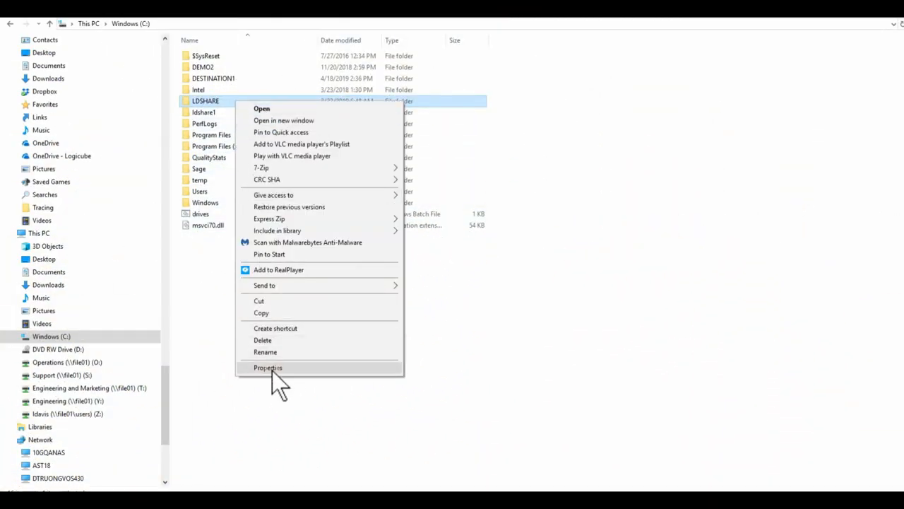
click(269, 367)
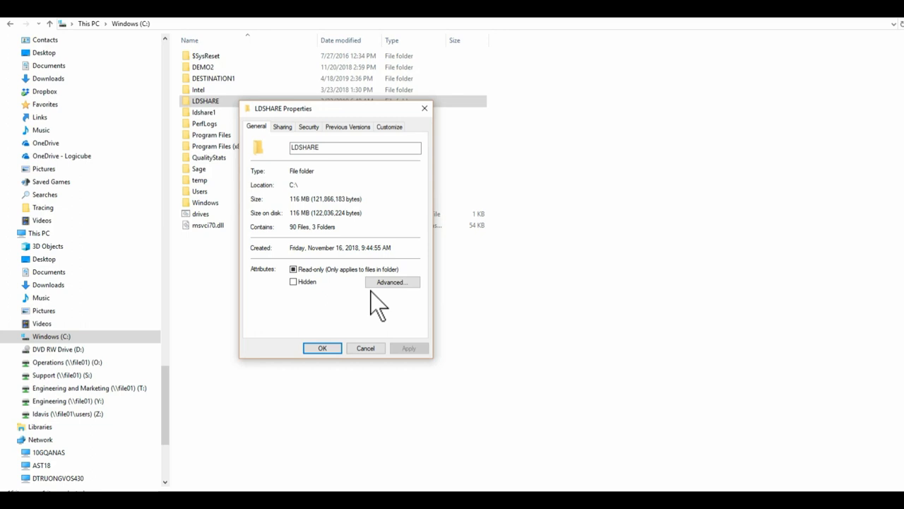
click(283, 127)
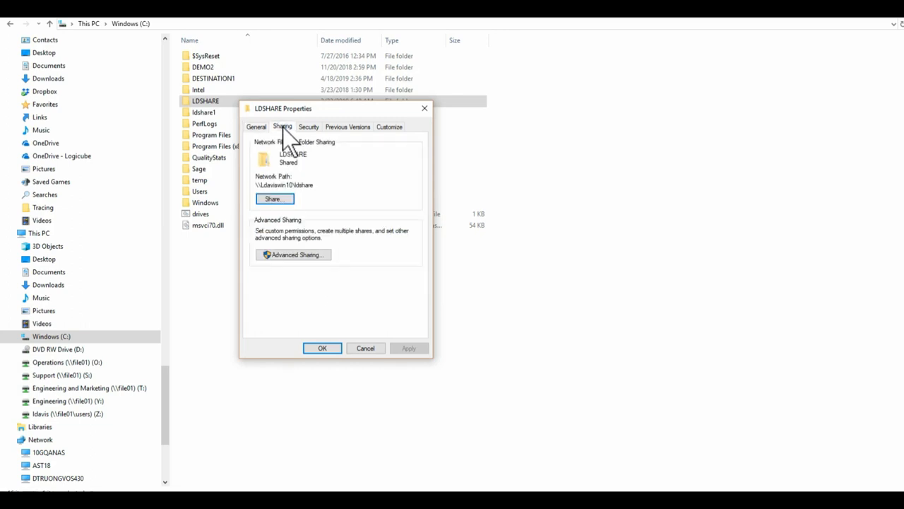
Step: Review the share permissions granted to Everyone via Advanced Sharing
click(293, 254)
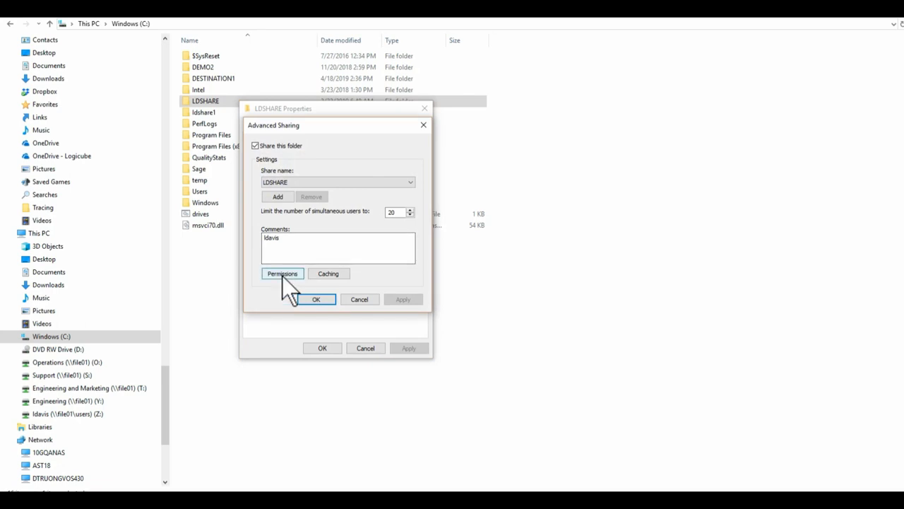
click(282, 274)
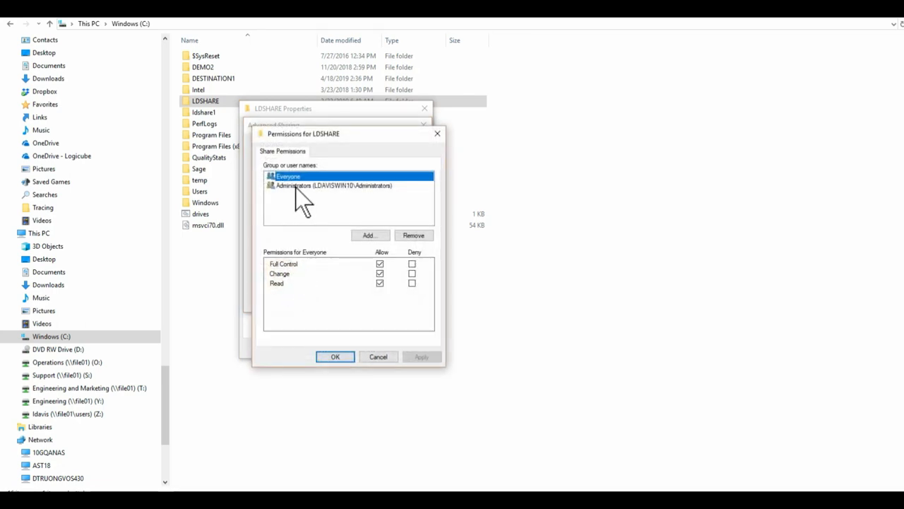
click(333, 185)
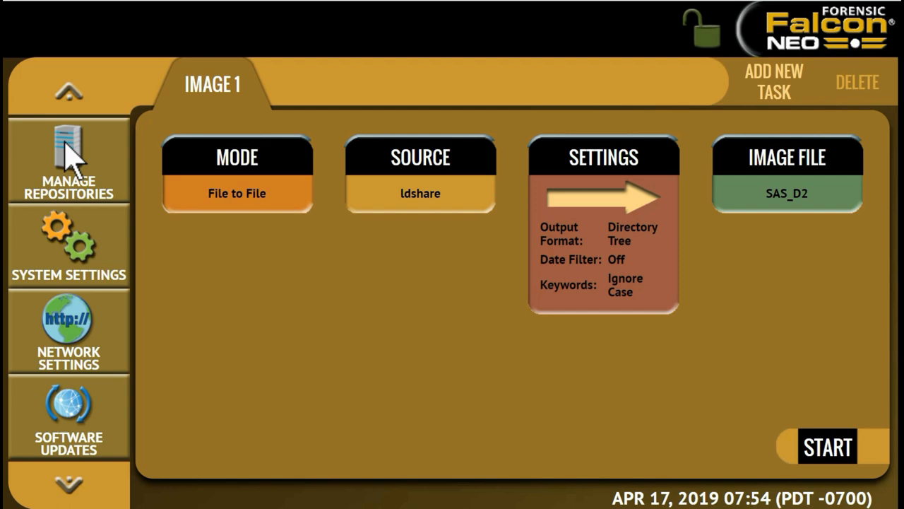
Step: Show the repository list, currently holding only SAS_D2
click(68, 162)
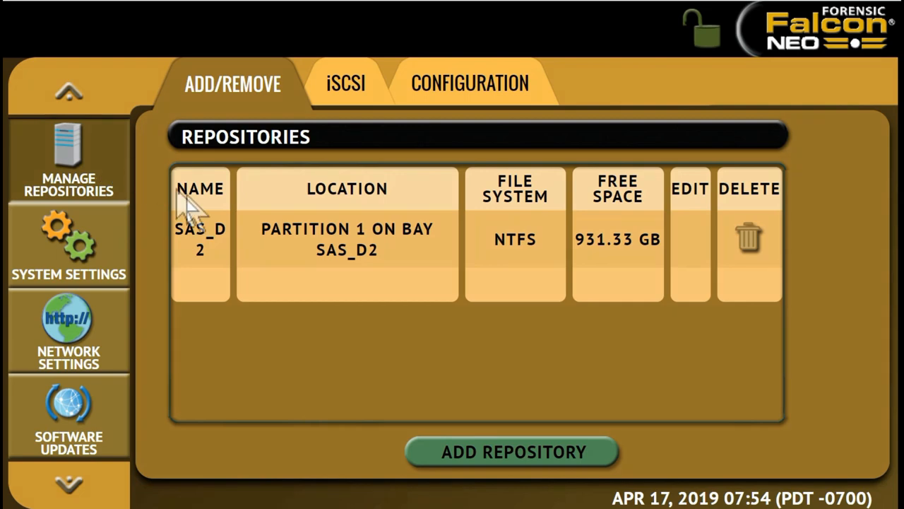
mouse_move(240, 276)
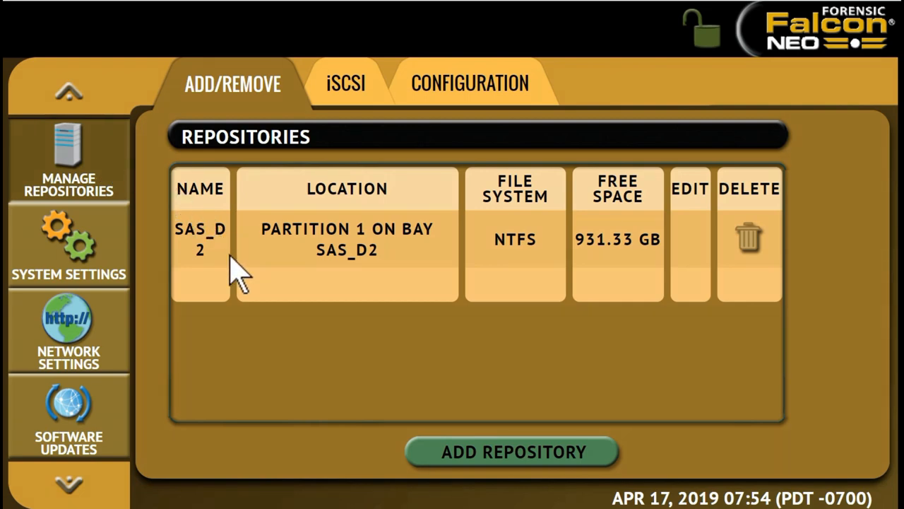
mouse_move(398, 346)
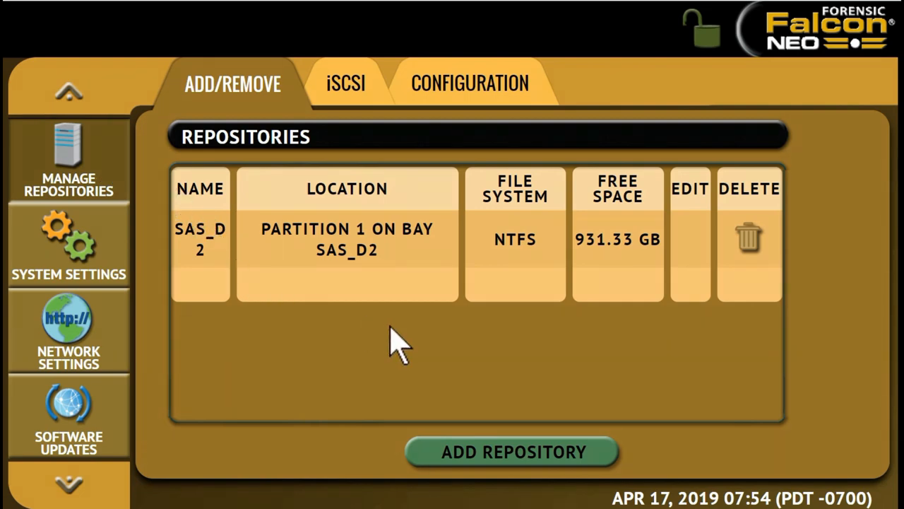
mouse_move(195, 191)
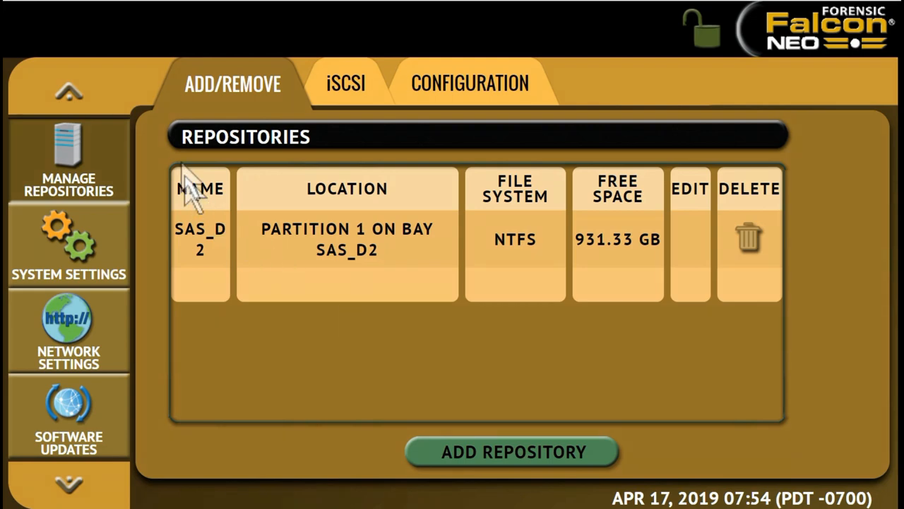
mouse_move(314, 155)
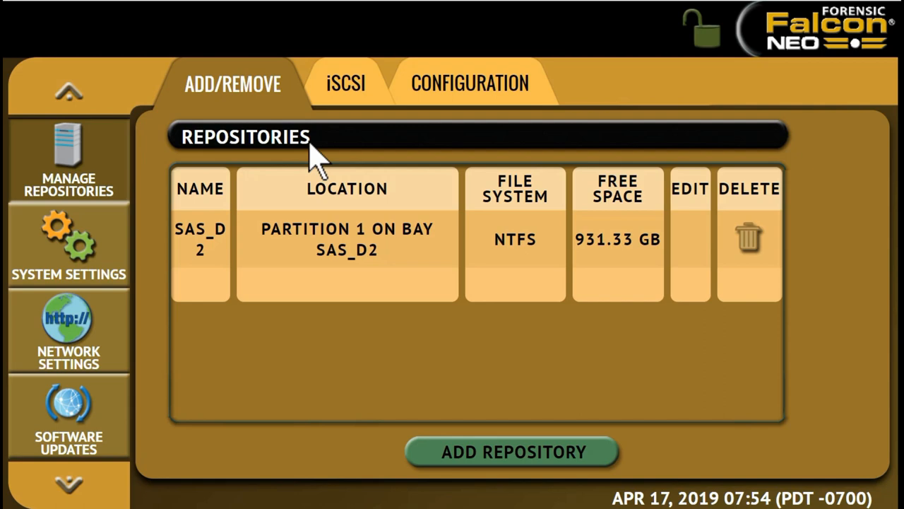
mouse_move(469, 365)
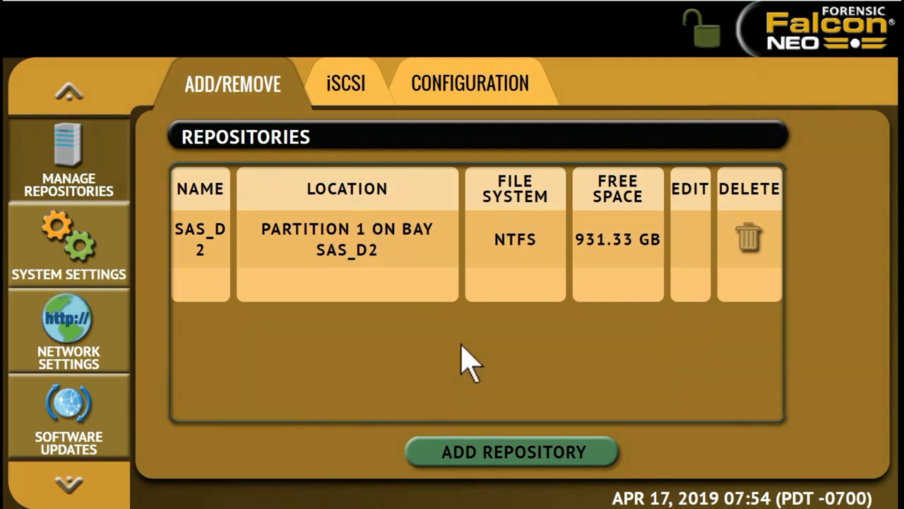
mouse_move(512, 463)
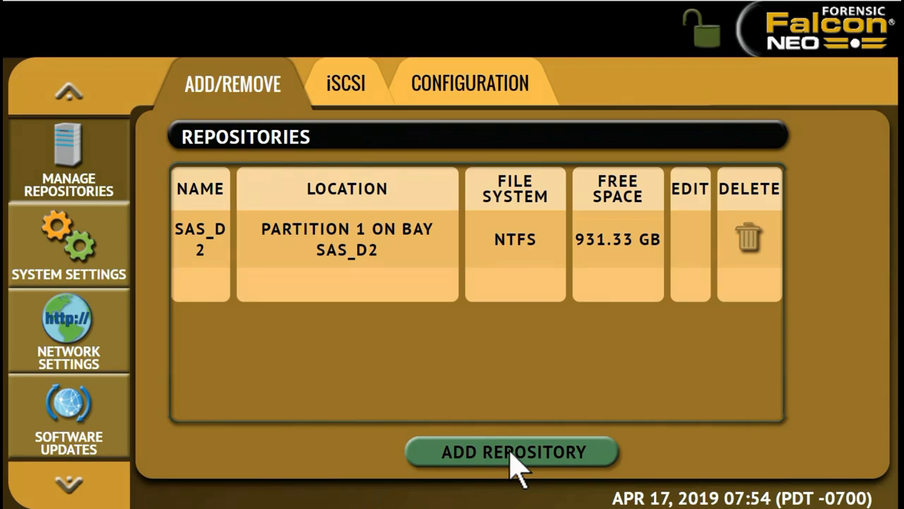
Step: Start a new repository and name it LDSHARE
click(511, 452)
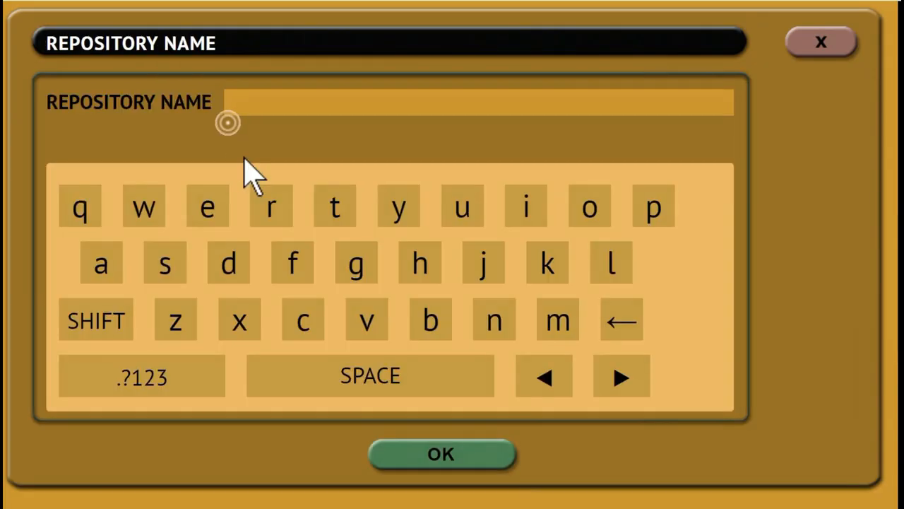
click(240, 101)
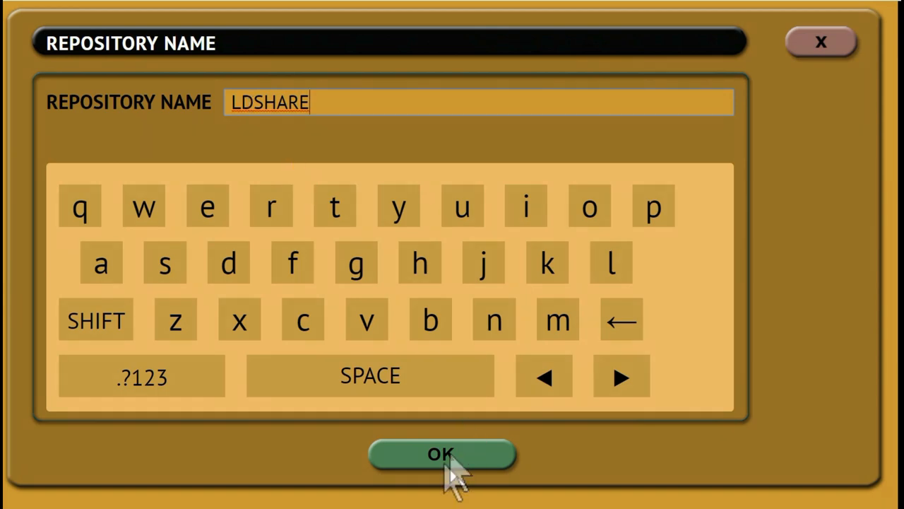
click(441, 454)
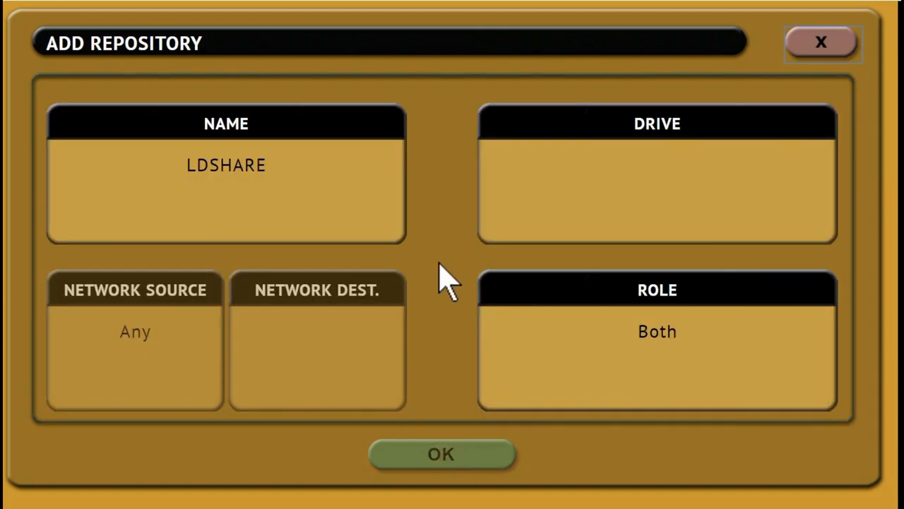
Step: Set the drive type to Network Share and keep Any as the network source
click(656, 183)
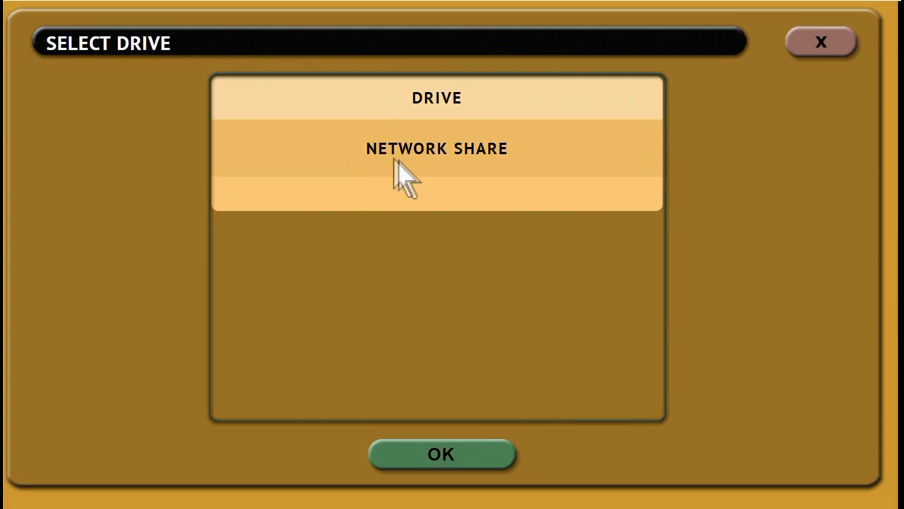
click(436, 148)
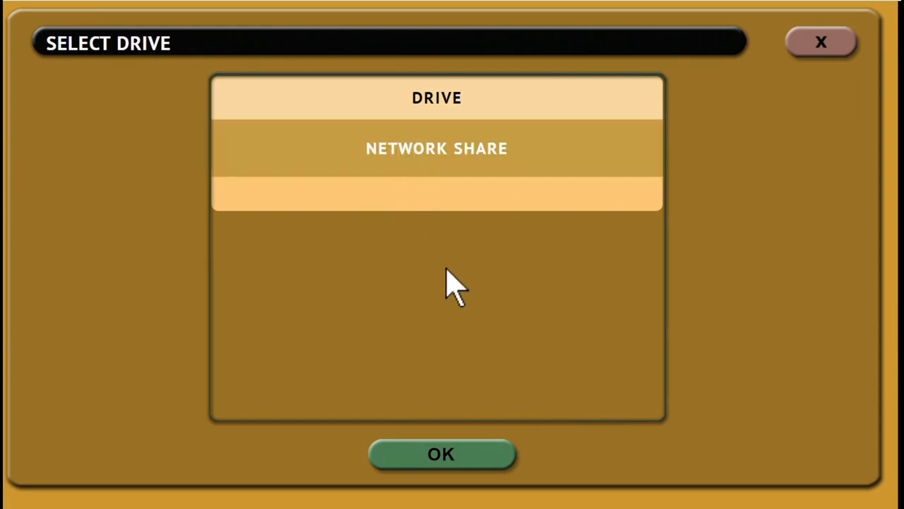
click(440, 454)
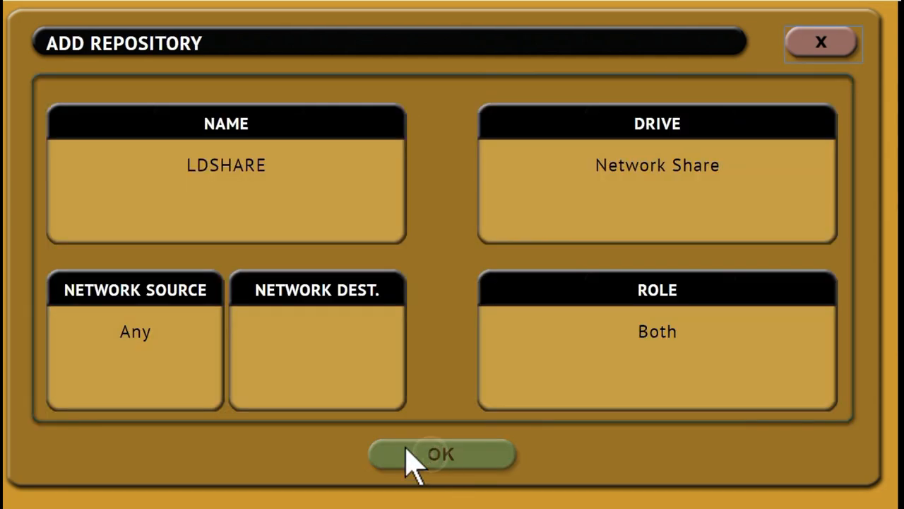
mouse_move(144, 299)
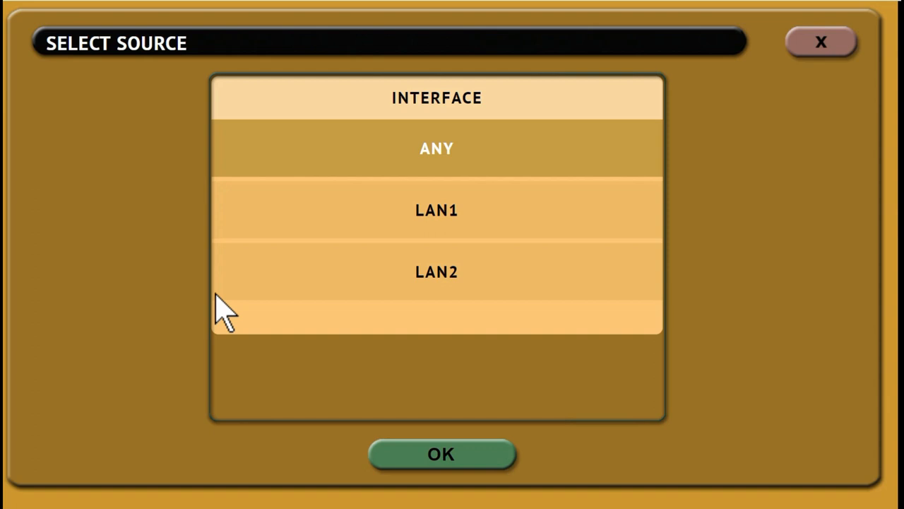
mouse_move(345, 186)
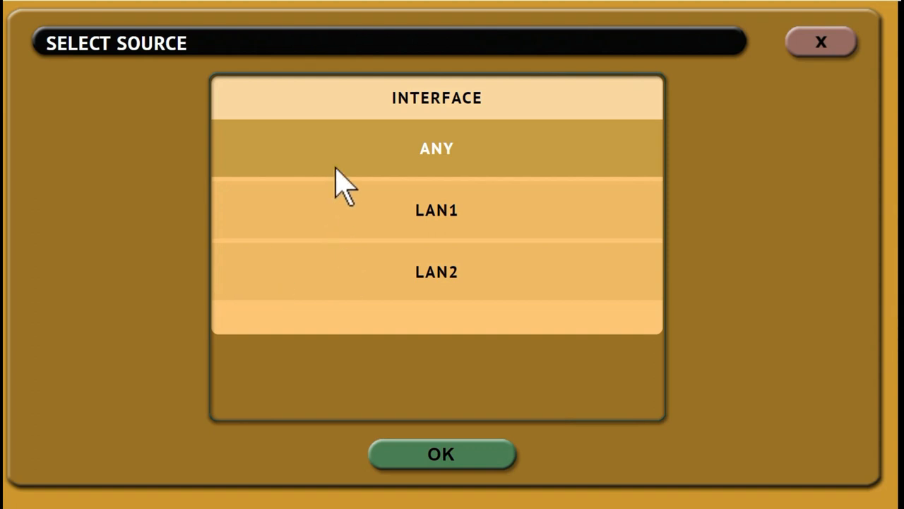
click(441, 455)
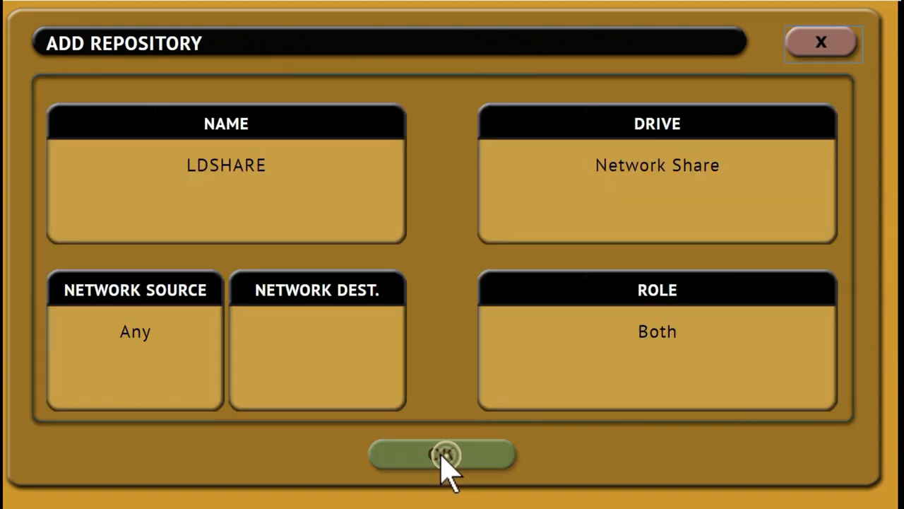
click(441, 455)
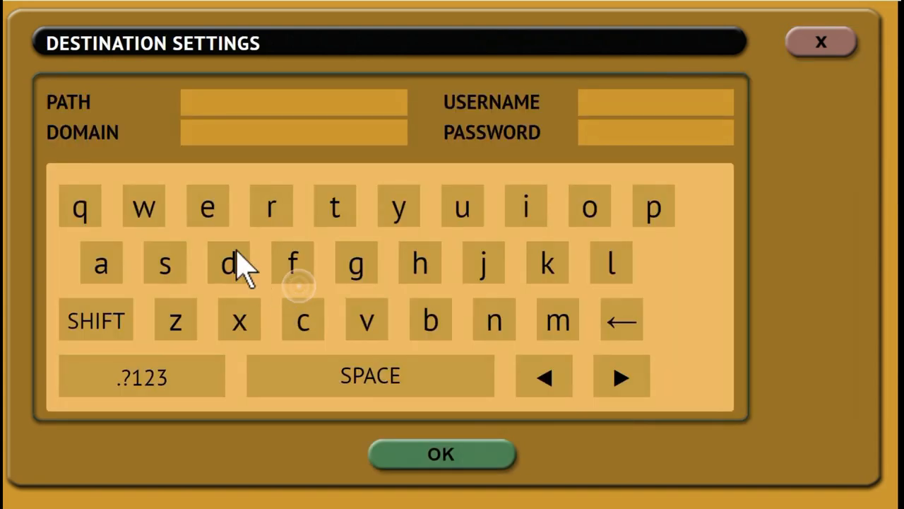
Step: Enter the share path 192.168.2.122/LDSHARE and the domain lg.local
click(294, 102)
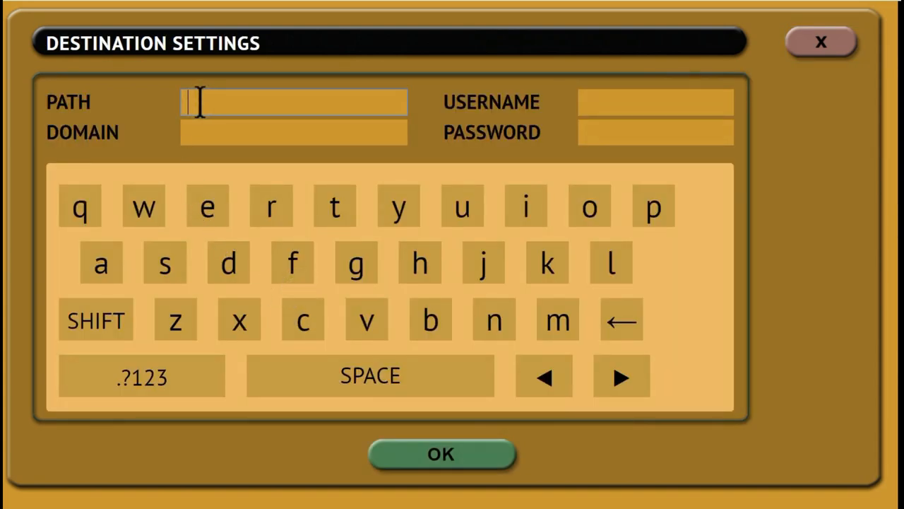
text(192.168)
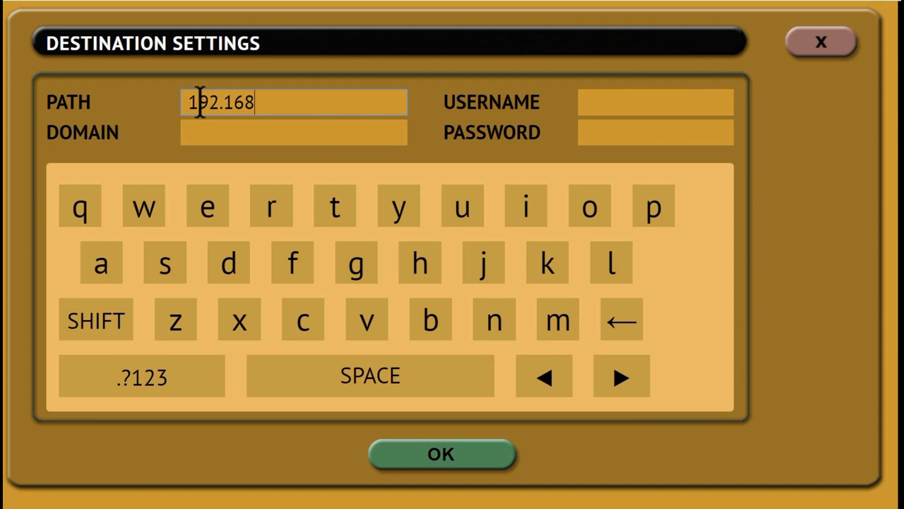
text(.2.122/)
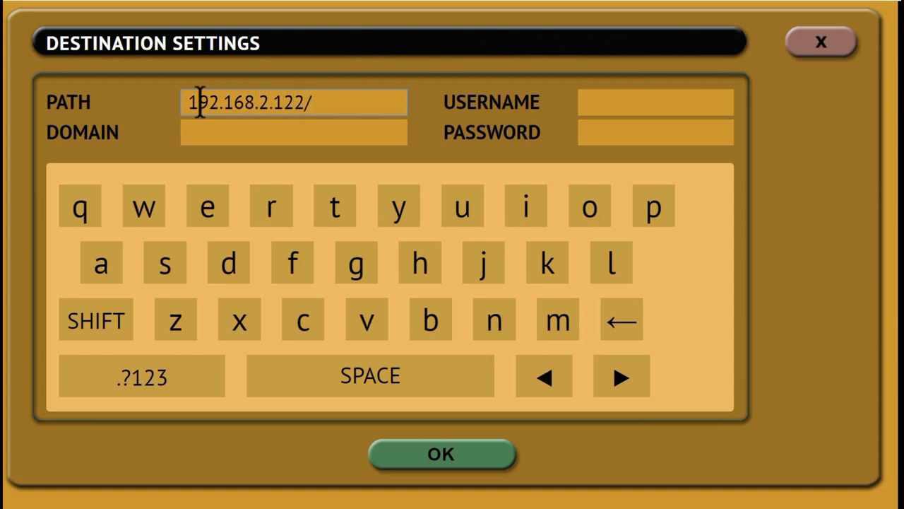
text(LDSHARE)
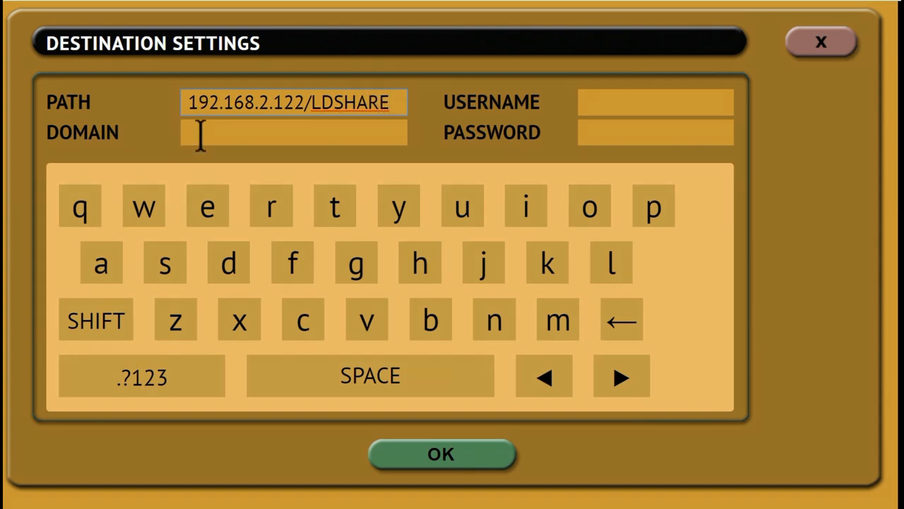
click(292, 133)
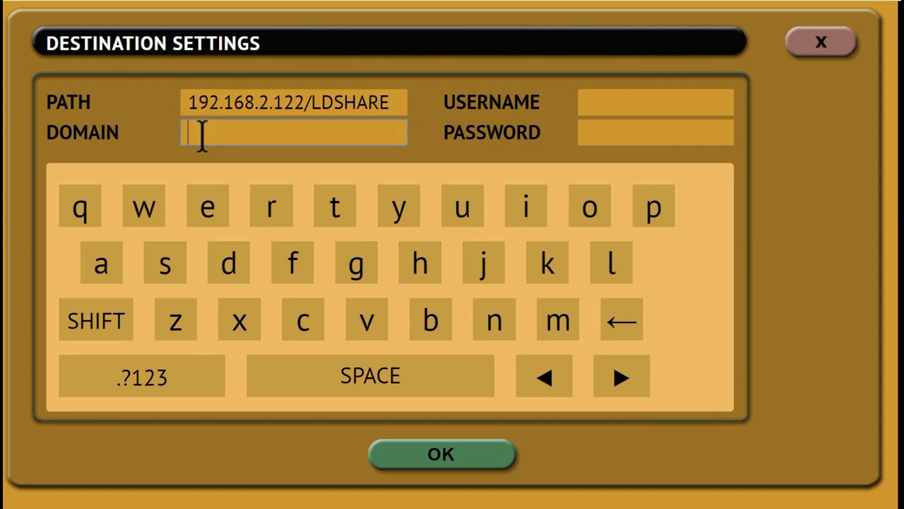
text(lg)
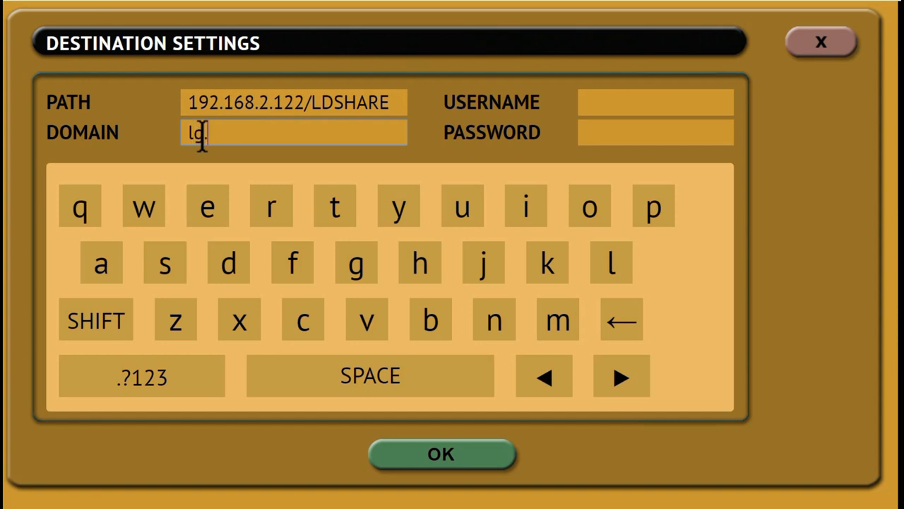
text(.local)
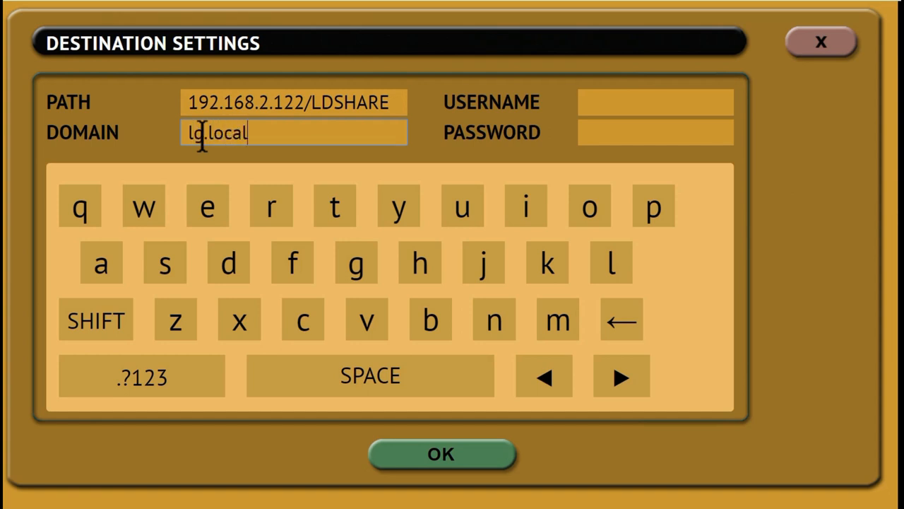
click(653, 102)
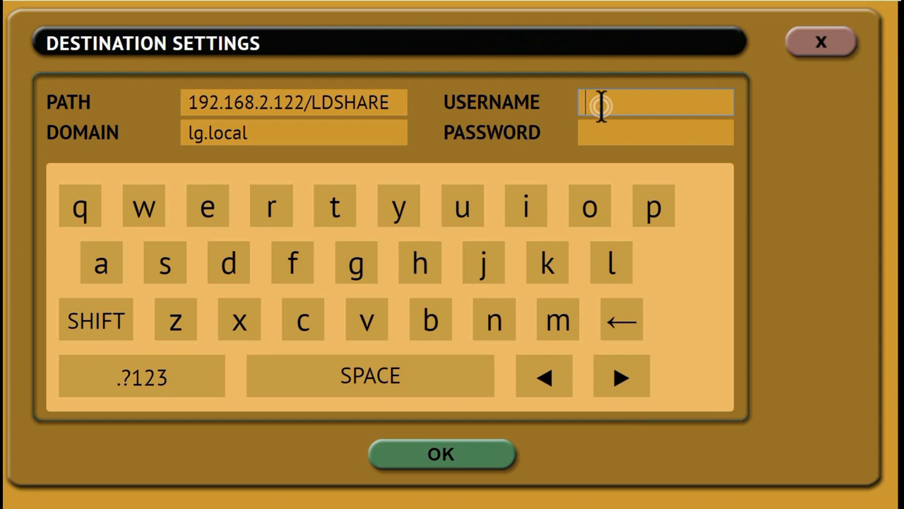
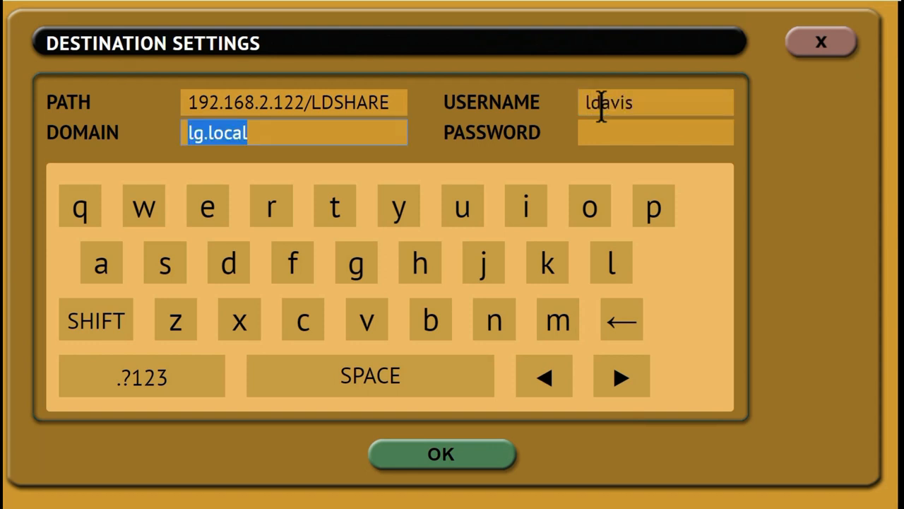
click(653, 132)
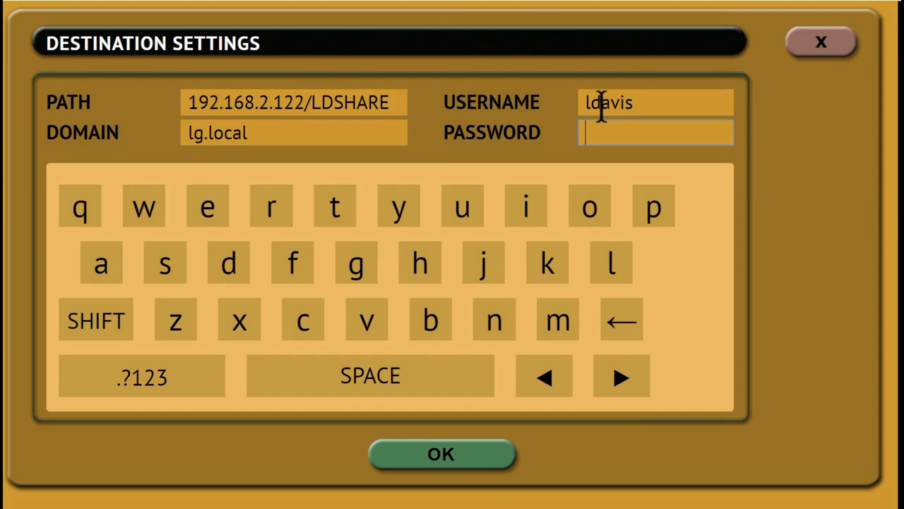
text(password)
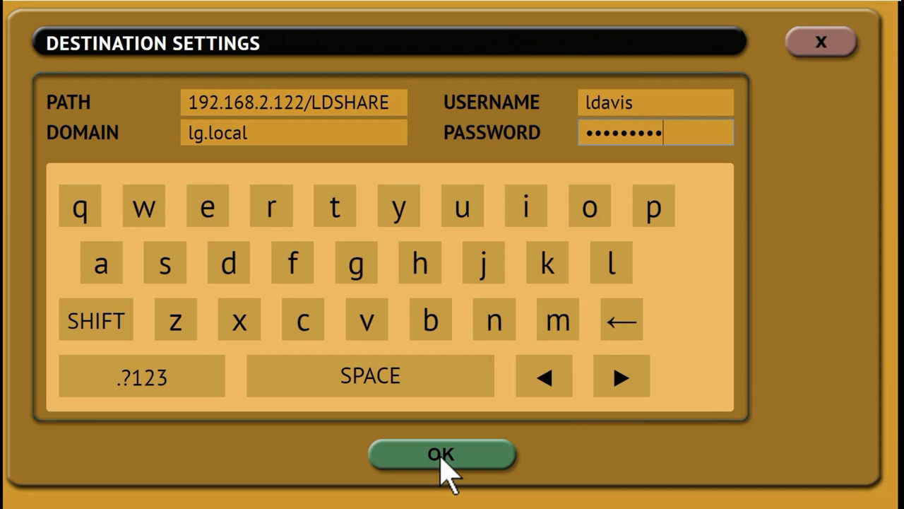
Step: Save the destination settings and set the repository role to Both
click(441, 455)
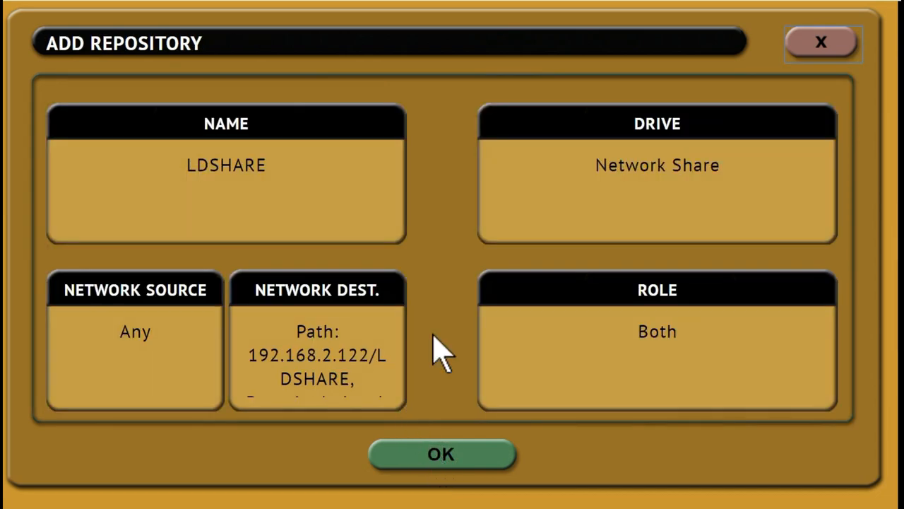
click(655, 330)
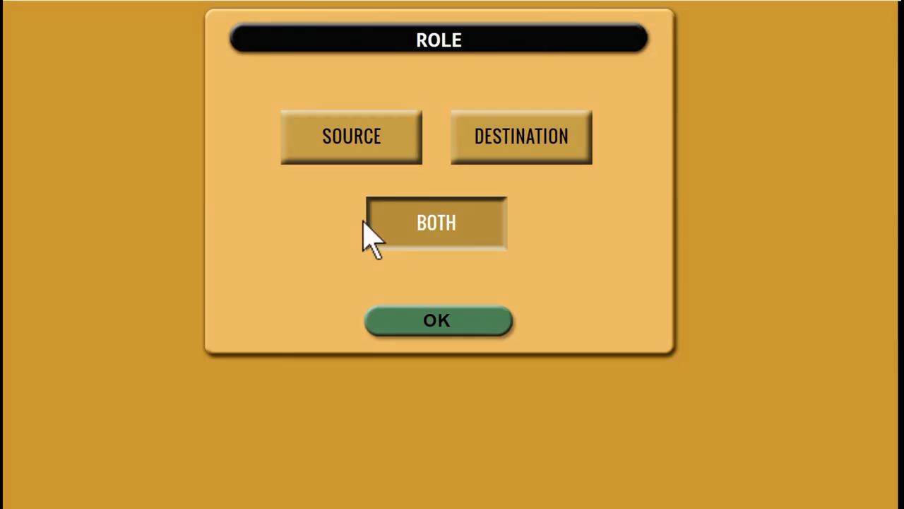
mouse_move(441, 254)
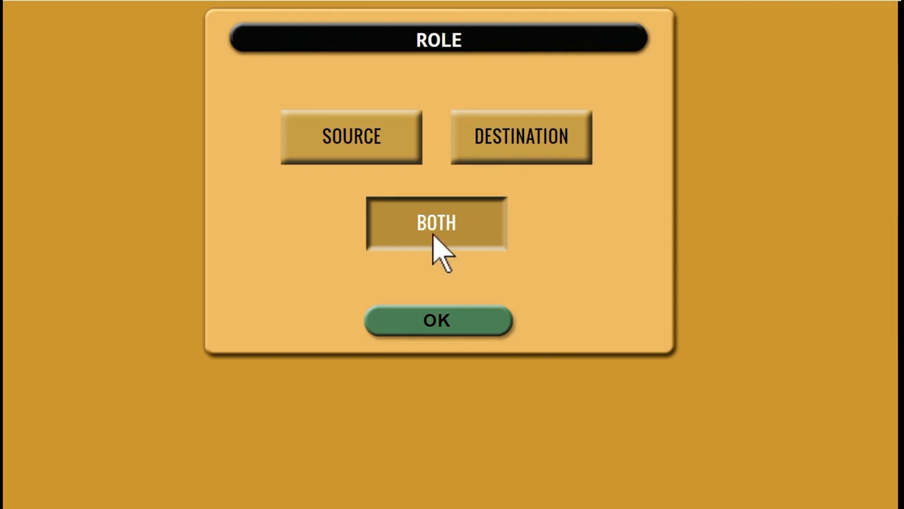
mouse_move(436, 332)
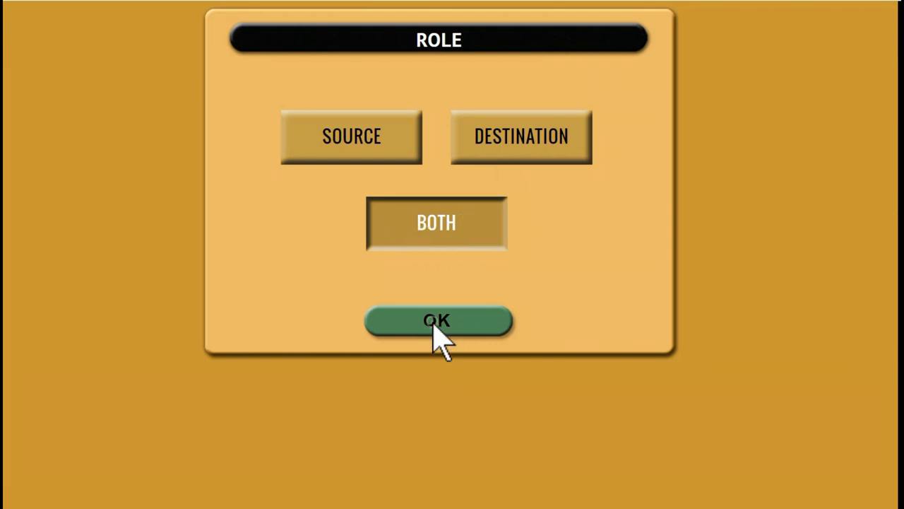
click(438, 319)
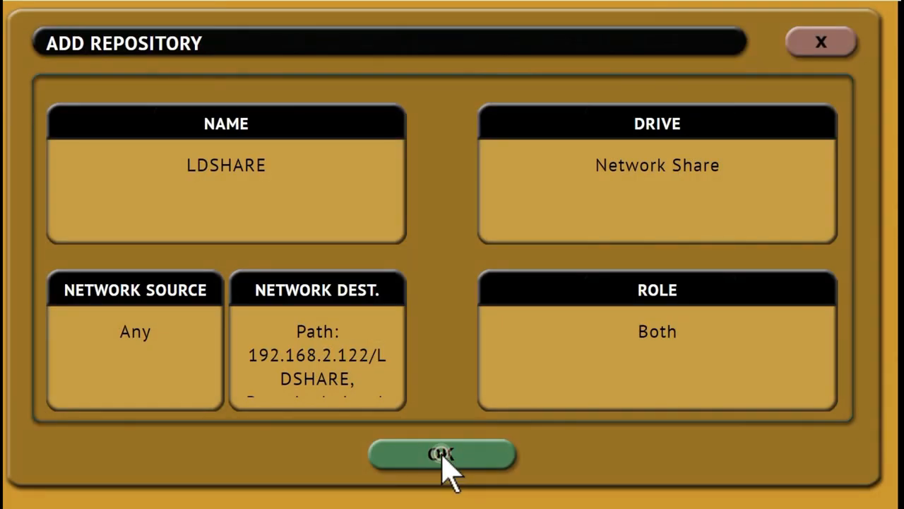
Step: Finish adding LDSHARE so it appears in the repository list as a CIFS share
click(443, 453)
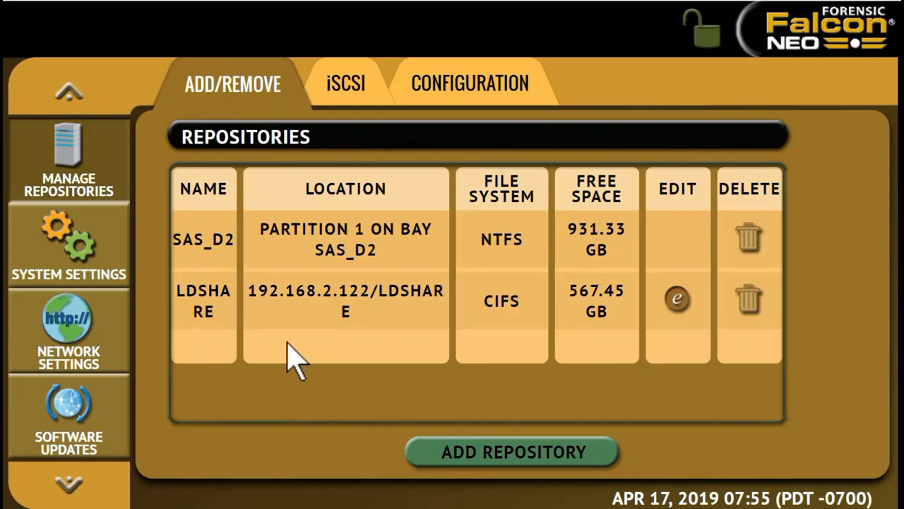
mouse_move(622, 292)
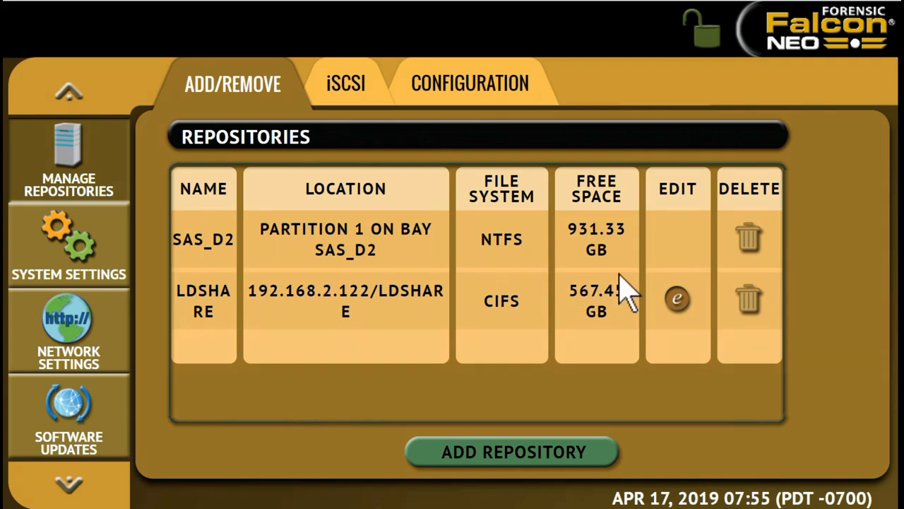
mouse_move(478, 314)
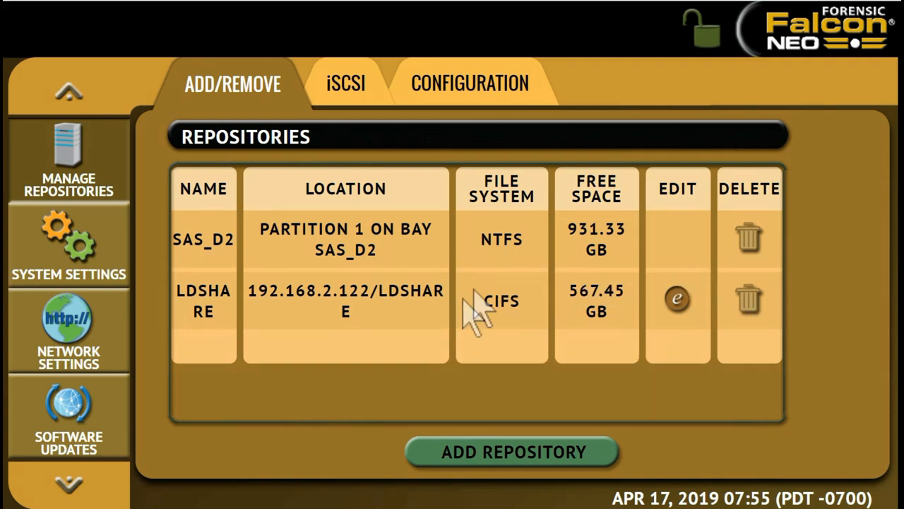
mouse_move(481, 343)
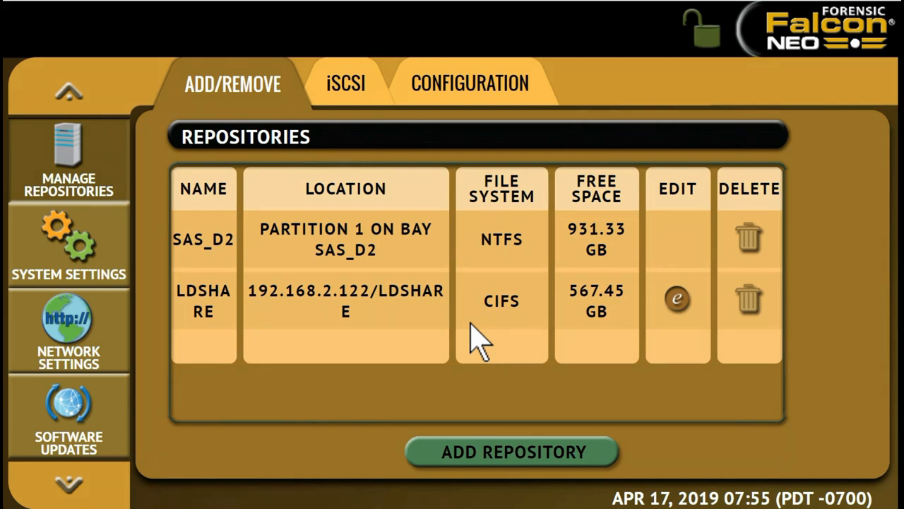
mouse_move(148, 313)
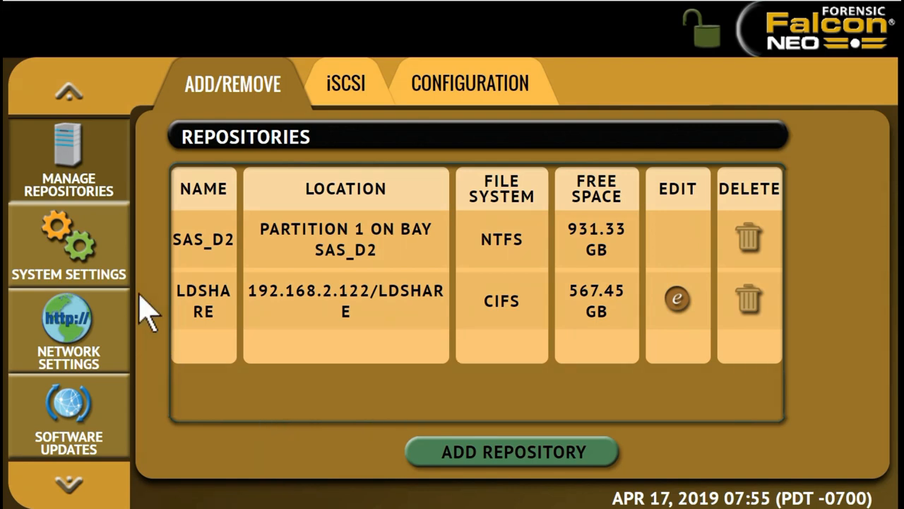
Step: Start an imaging task in File to File mode, reaching the source choices
click(70, 92)
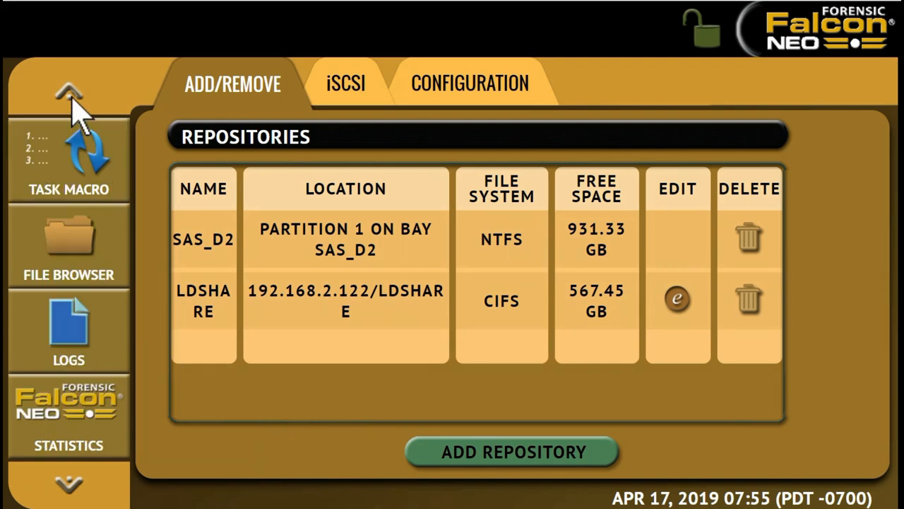
click(68, 158)
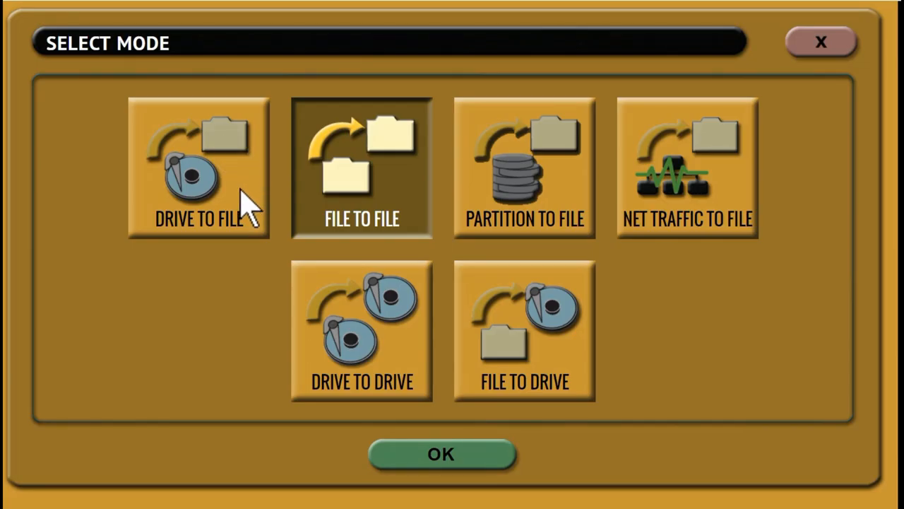
mouse_move(342, 201)
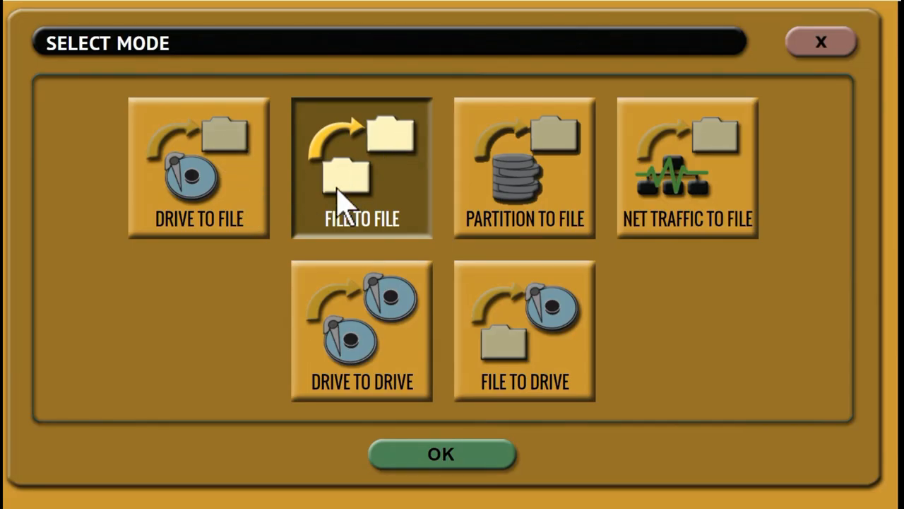
click(440, 453)
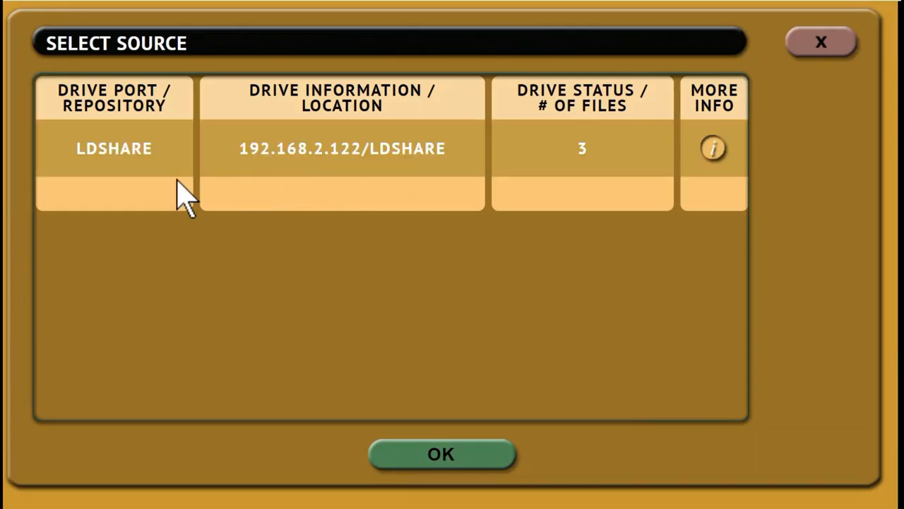
mouse_move(421, 407)
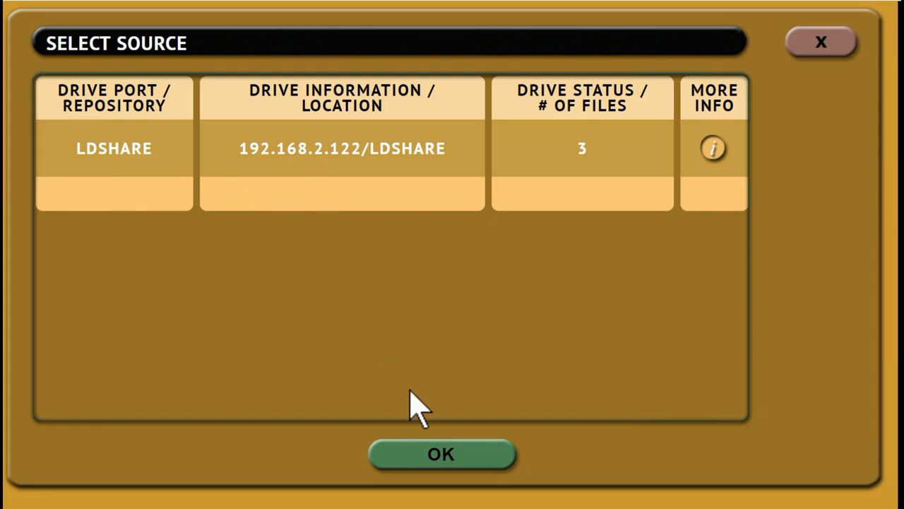
Step: Use LDSHARE as source, name the case LD and choose Directory Tree output
click(441, 453)
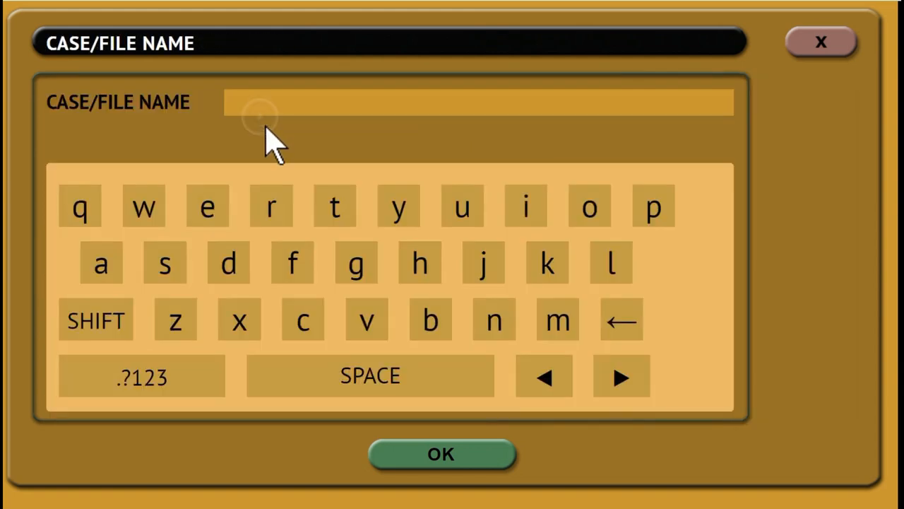
click(261, 102)
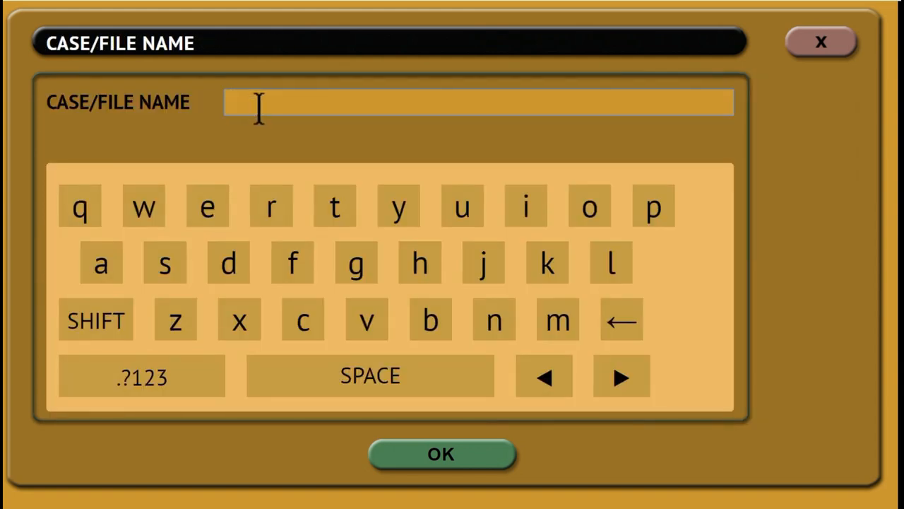
text(LD)
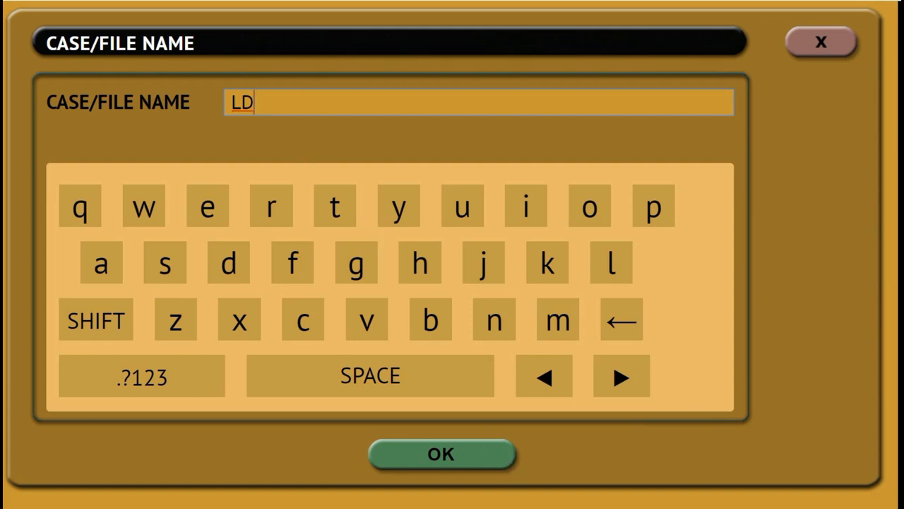
click(441, 453)
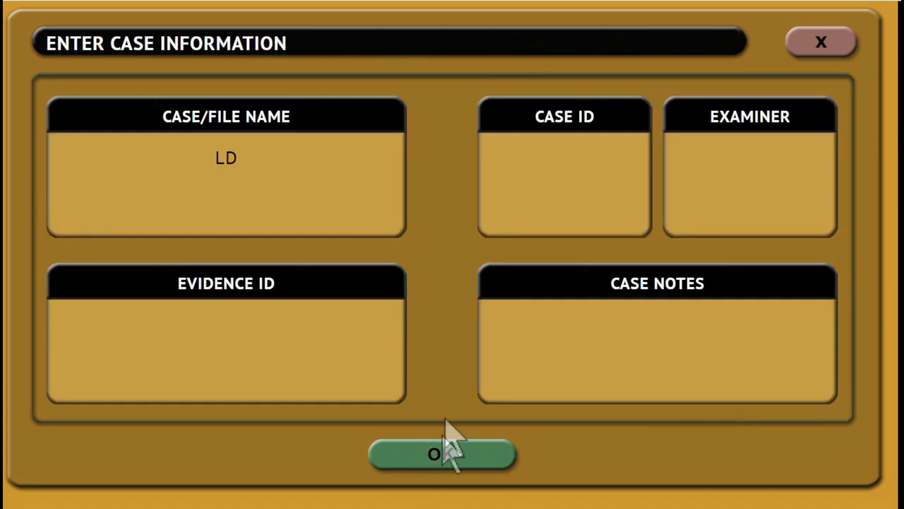
click(441, 454)
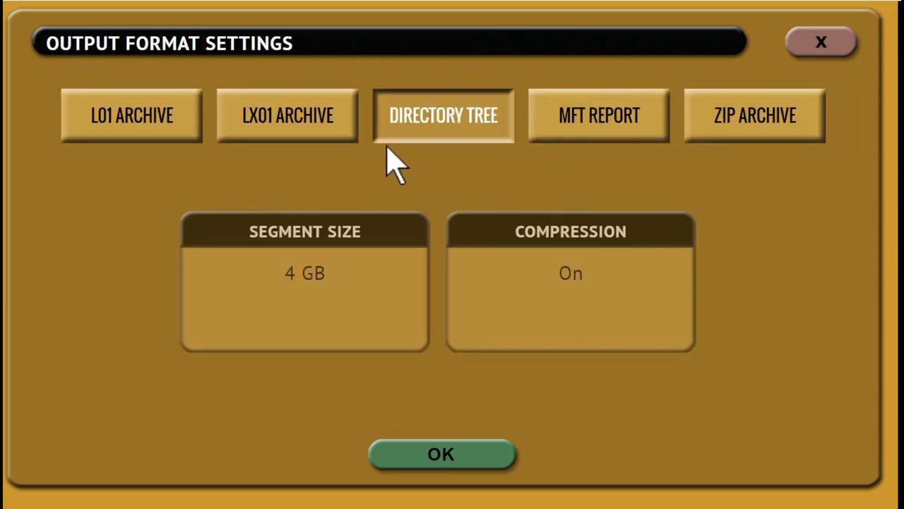
click(441, 454)
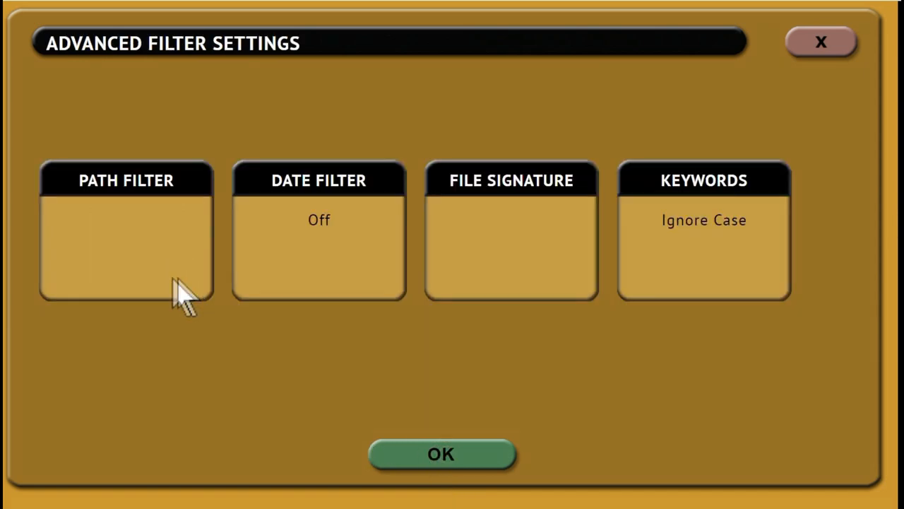
mouse_move(713, 276)
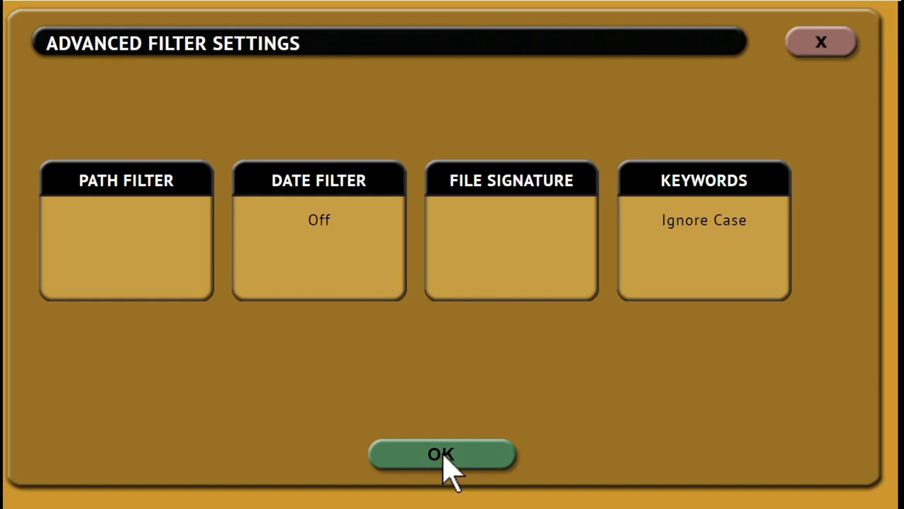
Step: Accept the filters, keep SHA-1 with verification, and write the image to SAS_D2
click(441, 455)
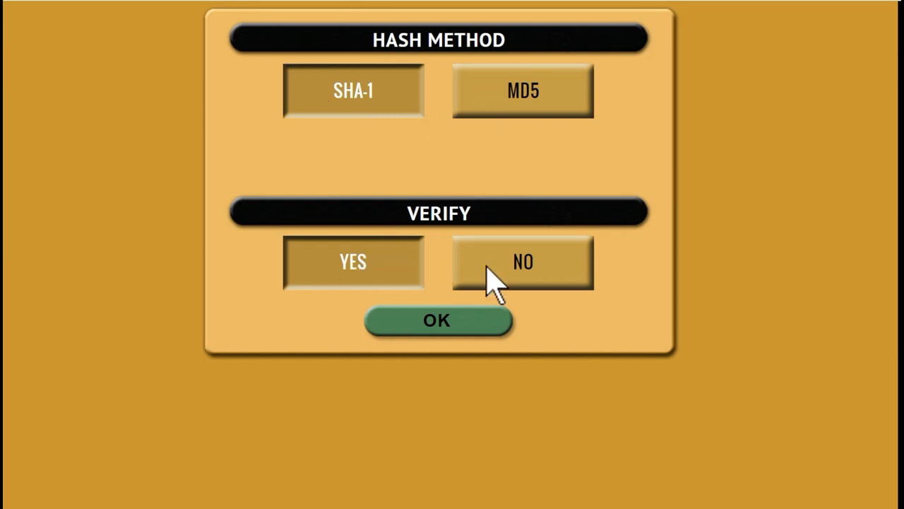
click(436, 319)
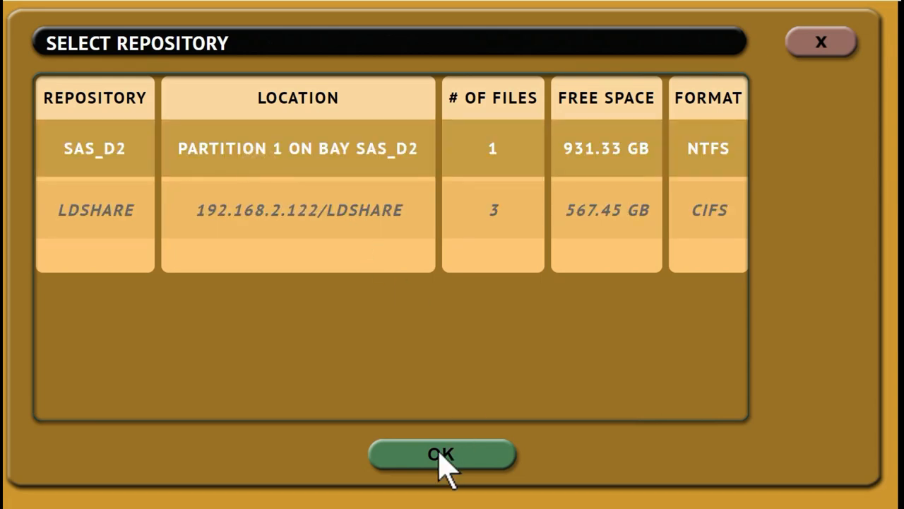
click(441, 454)
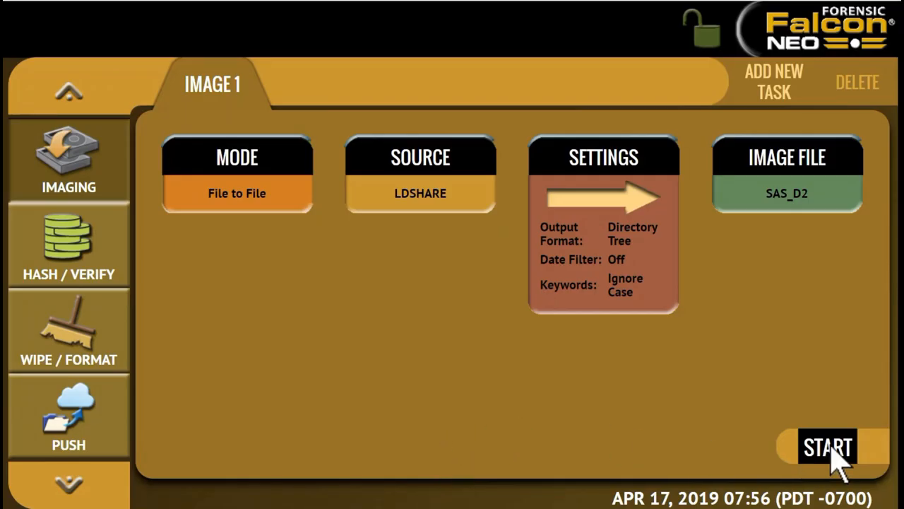
Step: Start Image 1, confirm it, and let all 90 files capture and verify before showing the logs
click(827, 447)
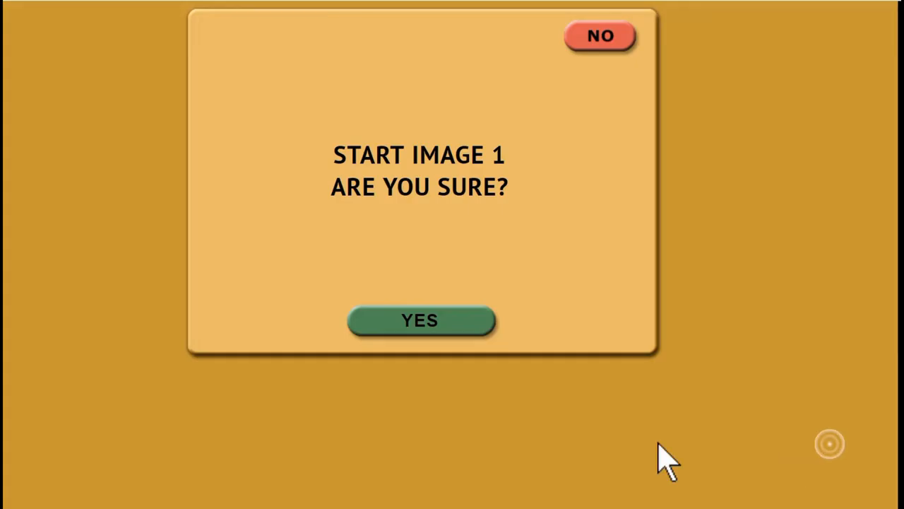
click(420, 320)
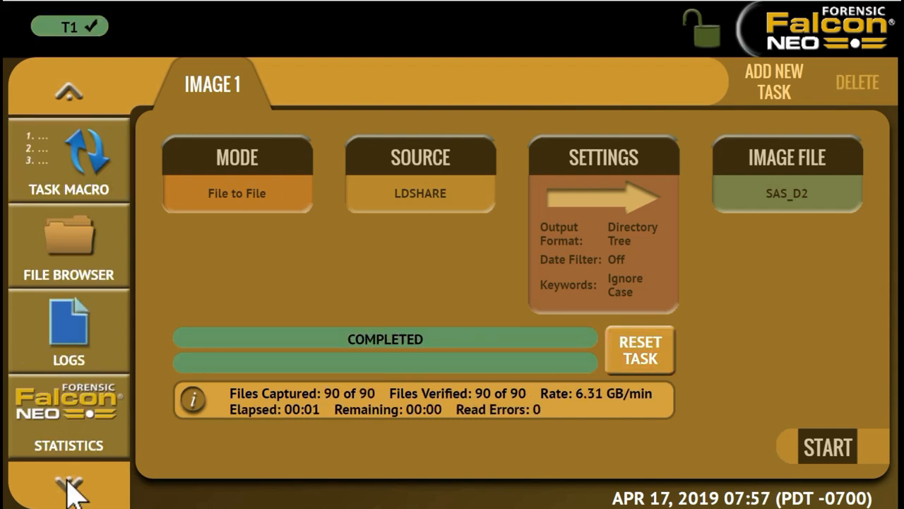
click(68, 332)
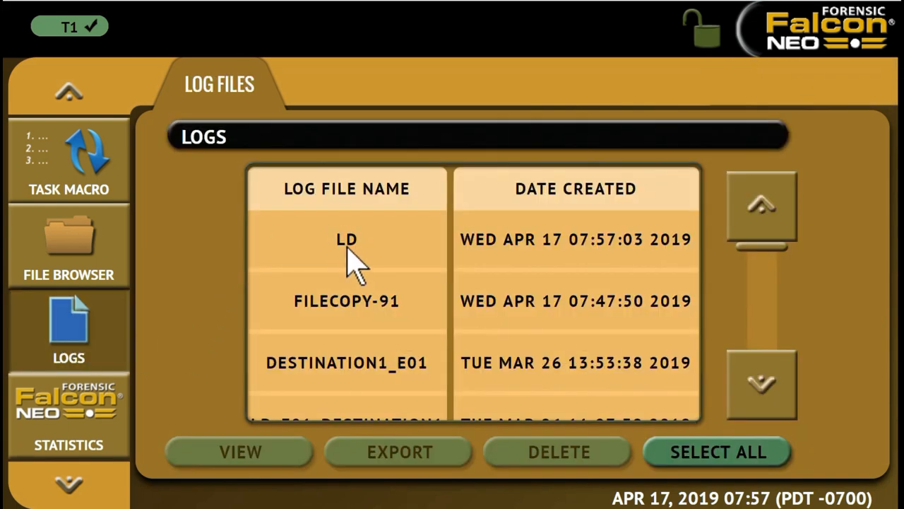
Step: View the LD audit log and page through its per-file hashes with Verification Result: Pass
click(346, 239)
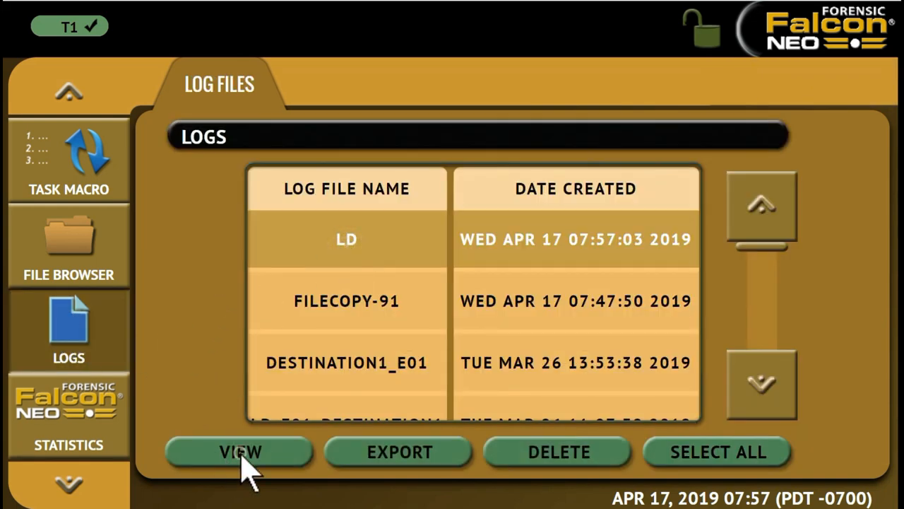
click(239, 452)
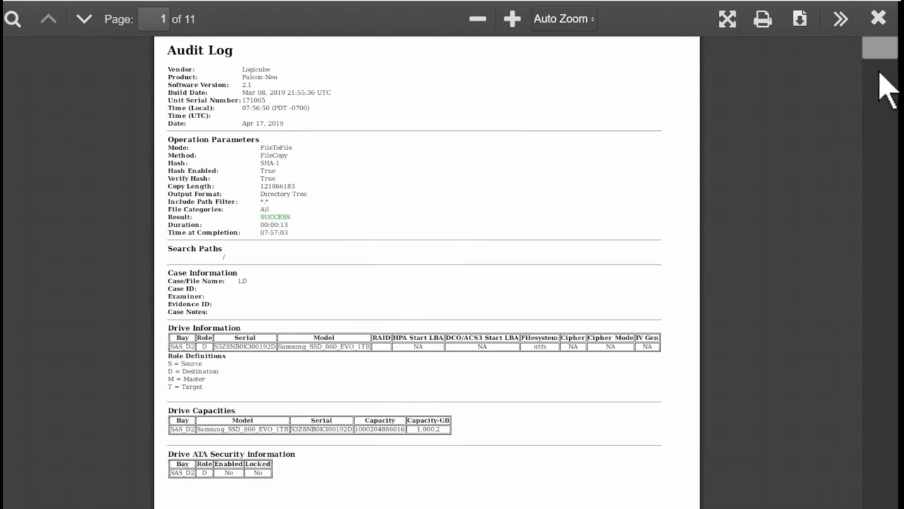
click(83, 18)
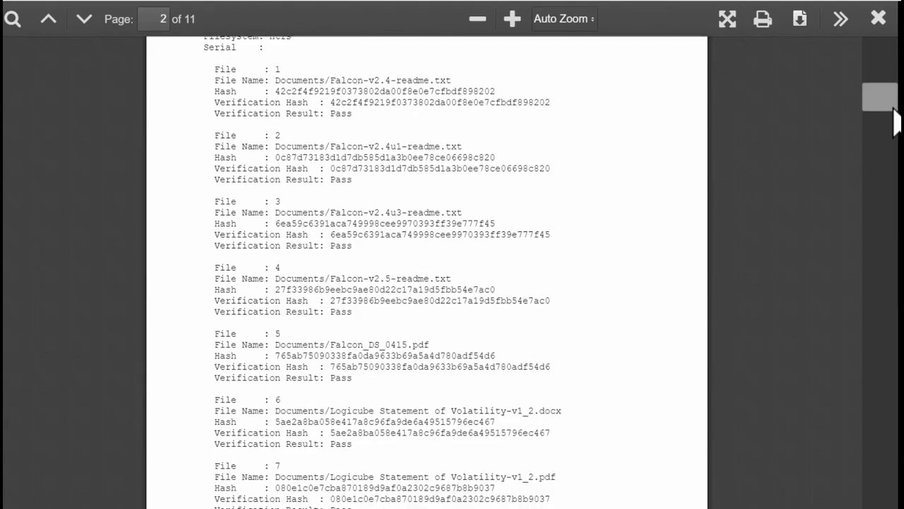
scroll(down, 3)
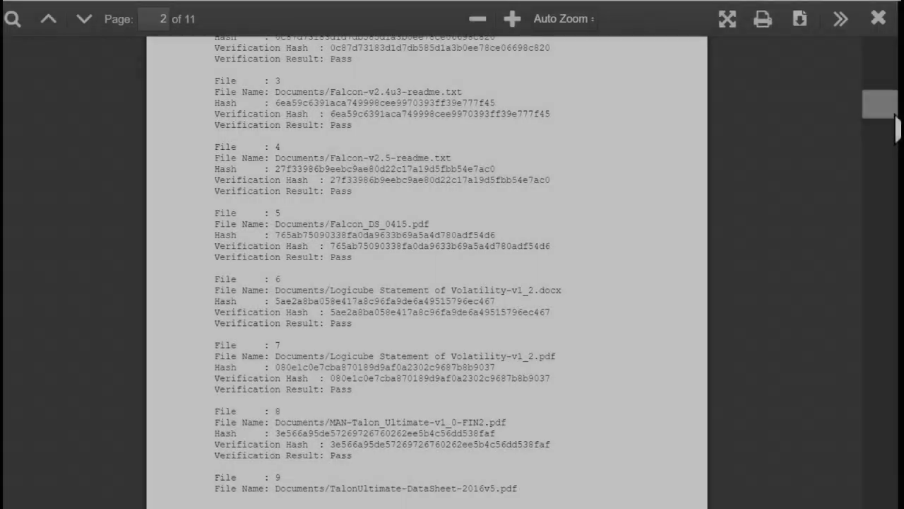